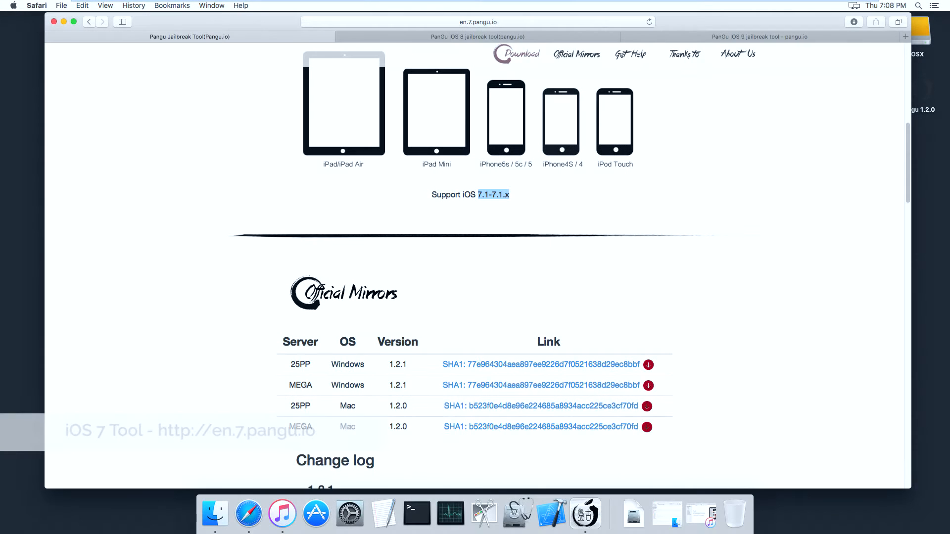
Step: Switch to the Pangu iOS 8 tab and launch Pangu 1.2.0 from the Dock
{"action": "left_click", "coordinate": [478, 36]}
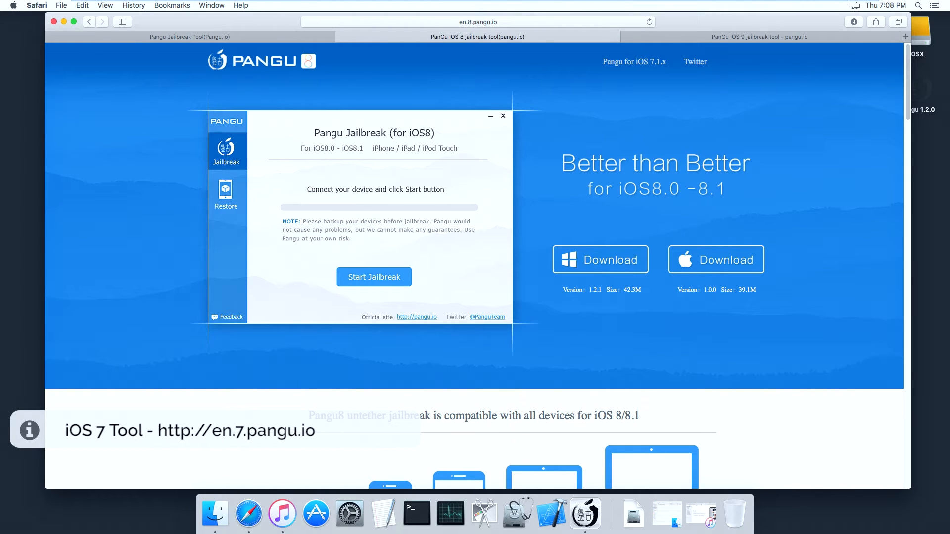
{"action": "left_click", "coordinate": [759, 36]}
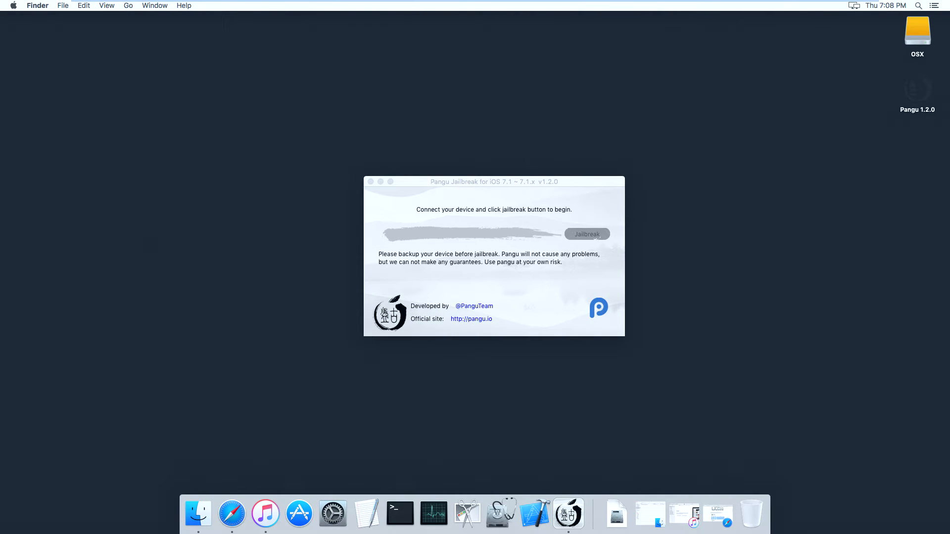
{"action": "left_click", "coordinate": [492, 182]}
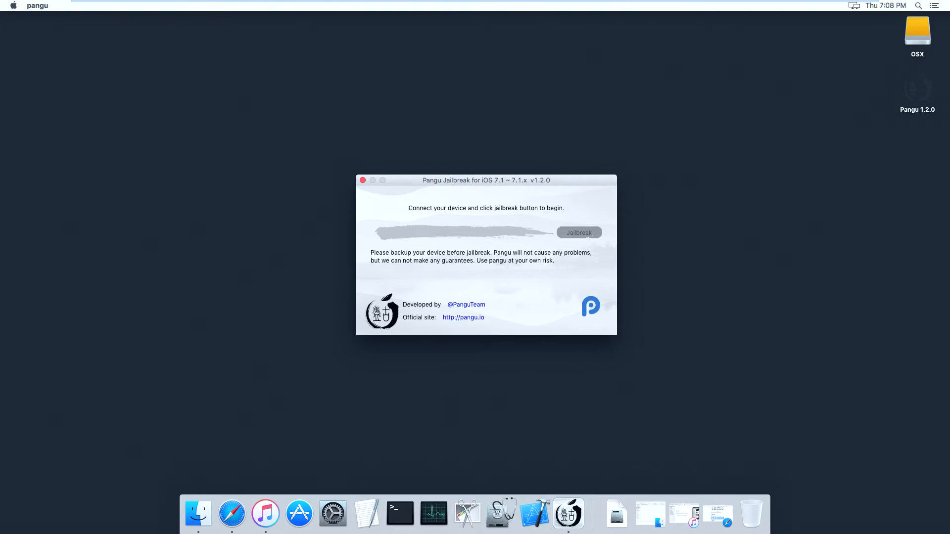
{"action": "mouse_move", "coordinate": [332, 513]}
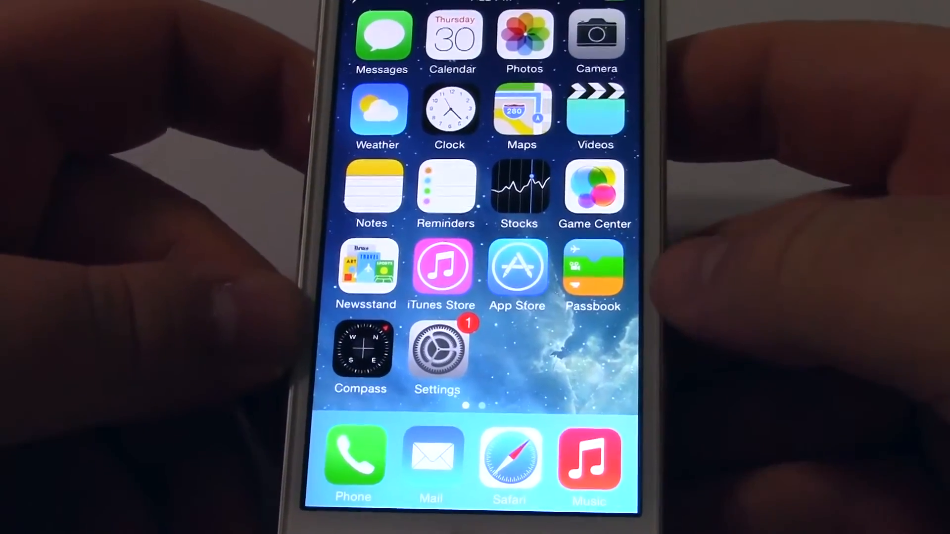
Step: Go to Settings > General > Date & Time on the phone
{"action": "left_click", "coordinate": [436, 349]}
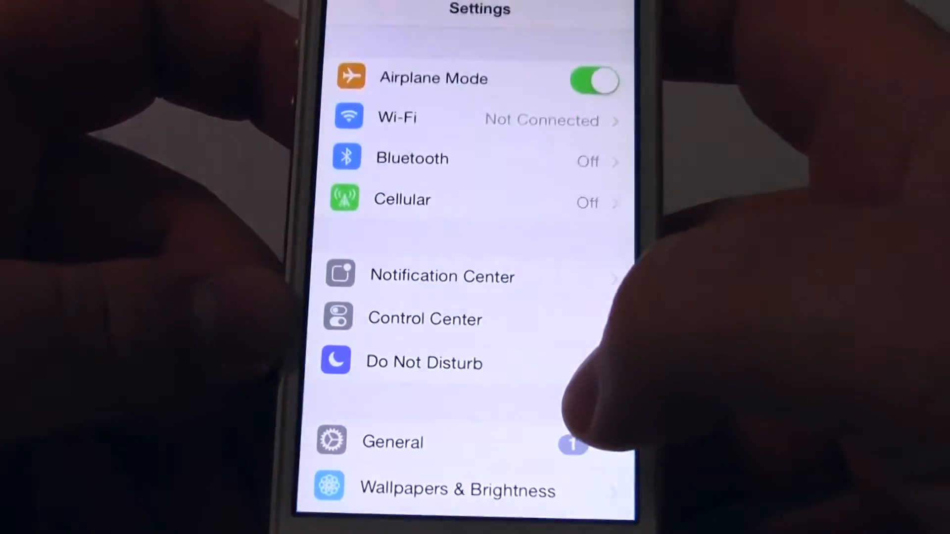
{"action": "left_click", "coordinate": [392, 441]}
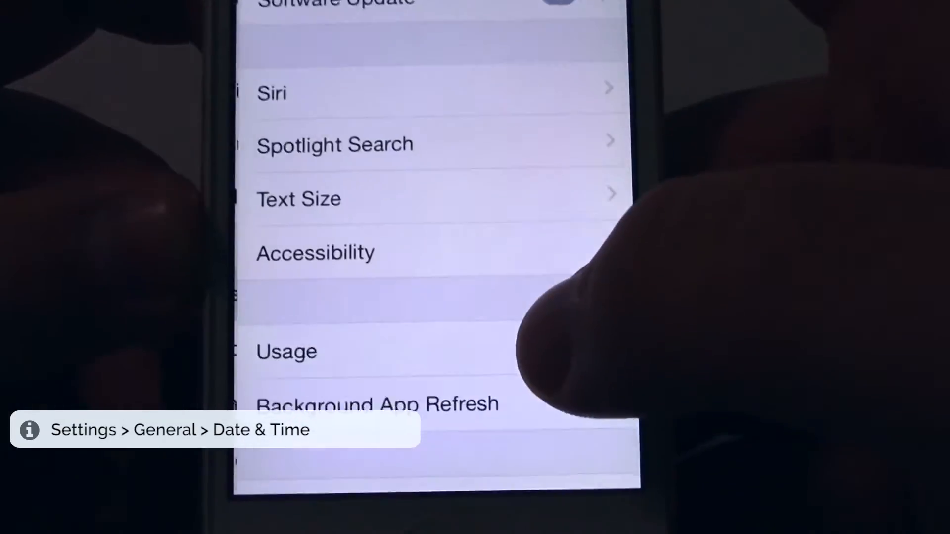
{"action": "scroll", "scroll_direction": "down", "scroll_amount": 3}
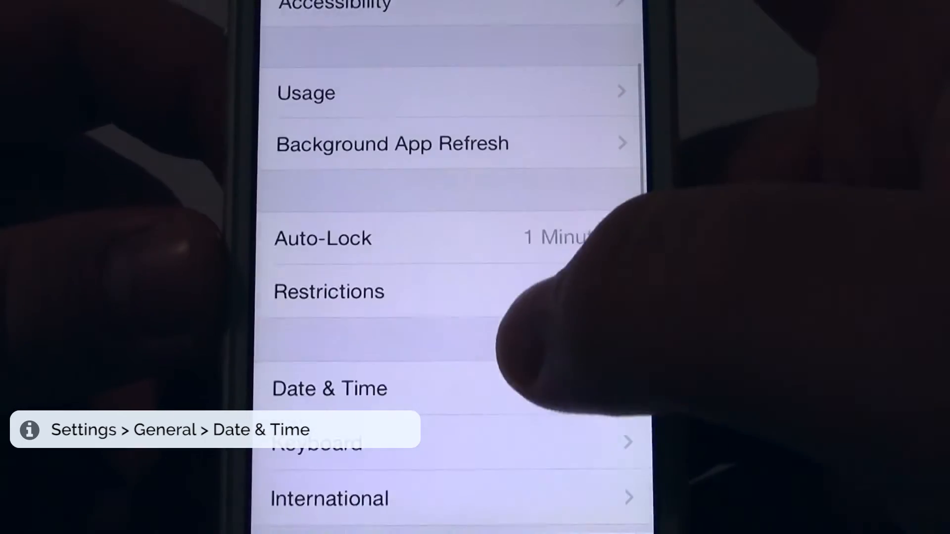
{"action": "left_click", "coordinate": [329, 388]}
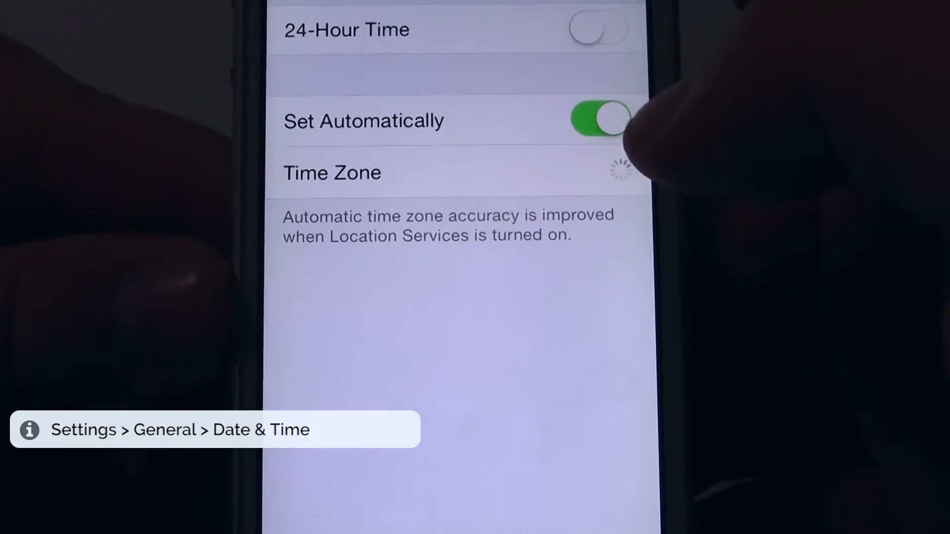
Step: Turn off Set Automatically, leaving the date at Jun 30, 2016
{"action": "left_click", "coordinate": [599, 120]}
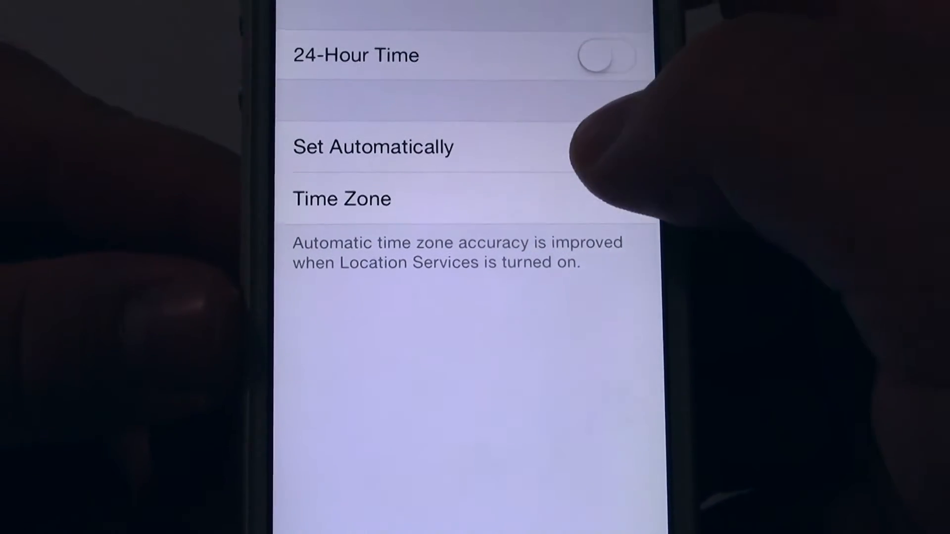
{"action": "left_click", "coordinate": [609, 157]}
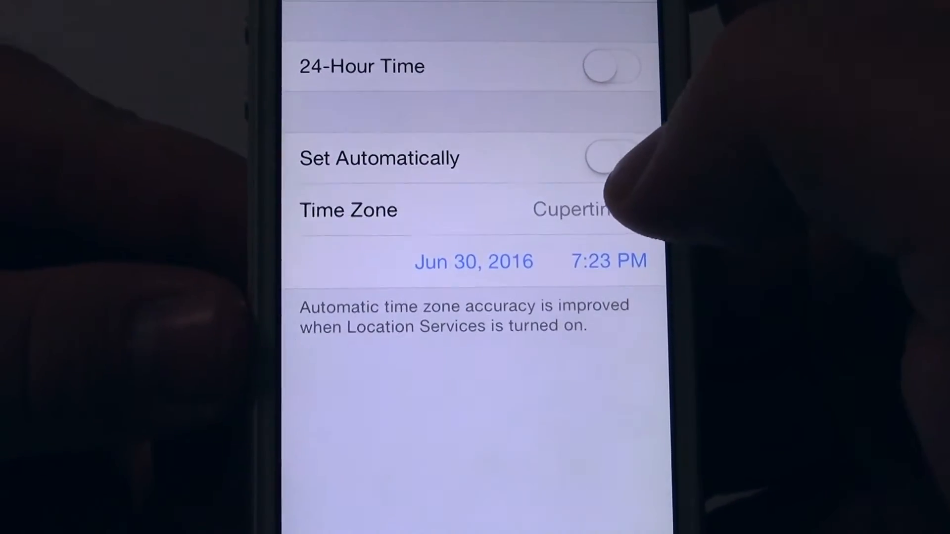
{"action": "left_click", "coordinate": [474, 262]}
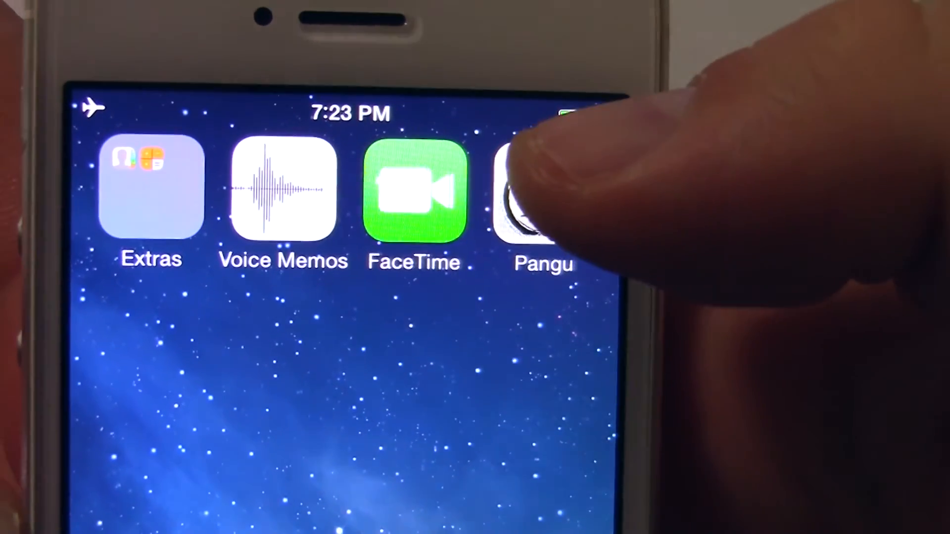
Step: Launch the Pangu app from the home screen and choose Continue in the trust alert
{"action": "left_click", "coordinate": [539, 188]}
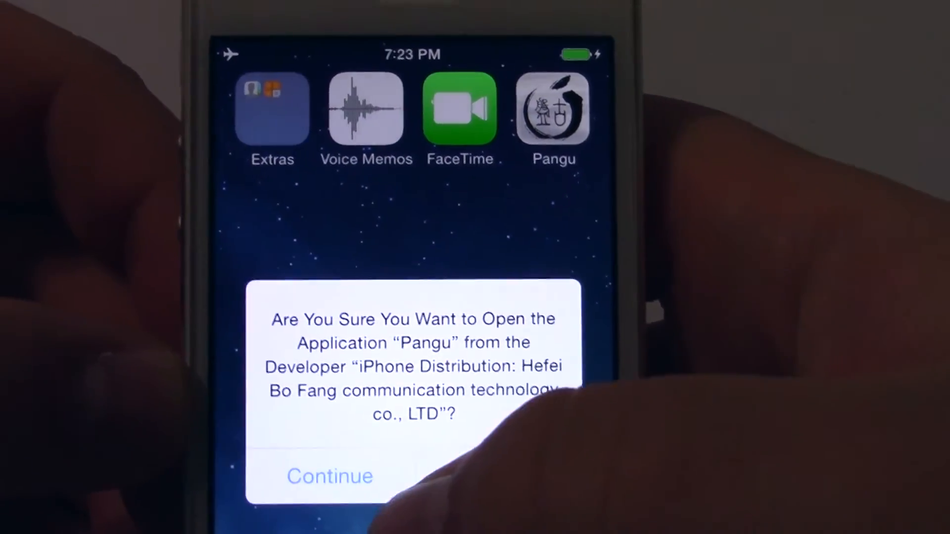
{"action": "left_click", "coordinate": [329, 476]}
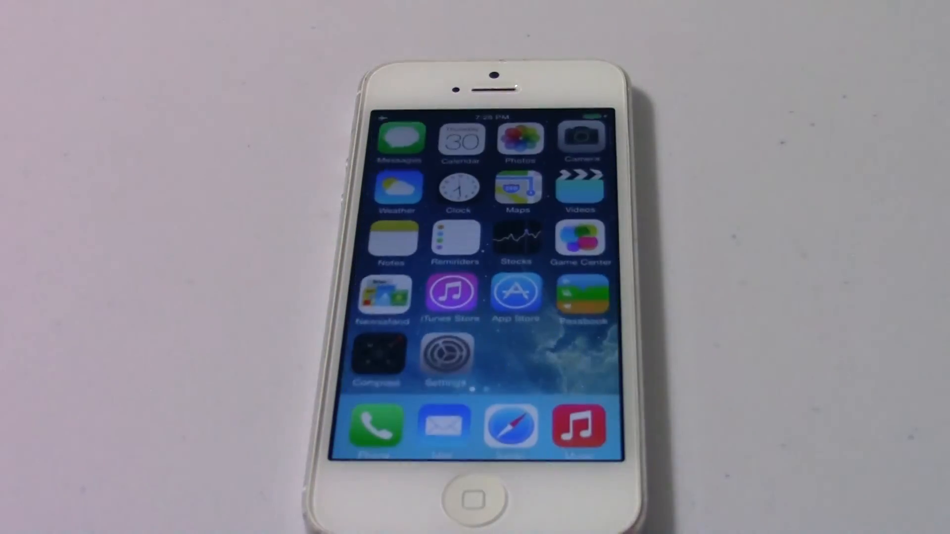
Step: Swipe to the second home screen page and launch Cydia
{"action": "scroll", "scroll_direction": "left", "scroll_amount": 3}
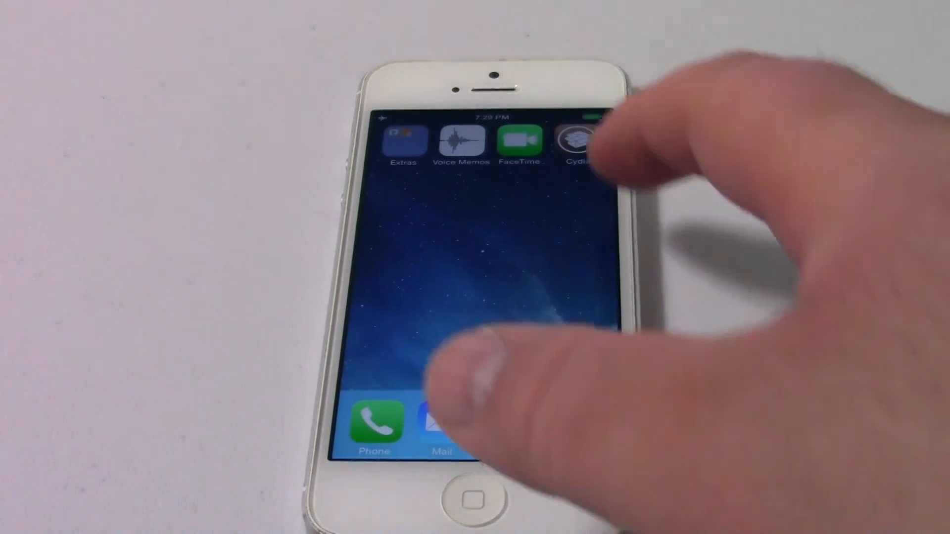
{"action": "left_click", "coordinate": [578, 143]}
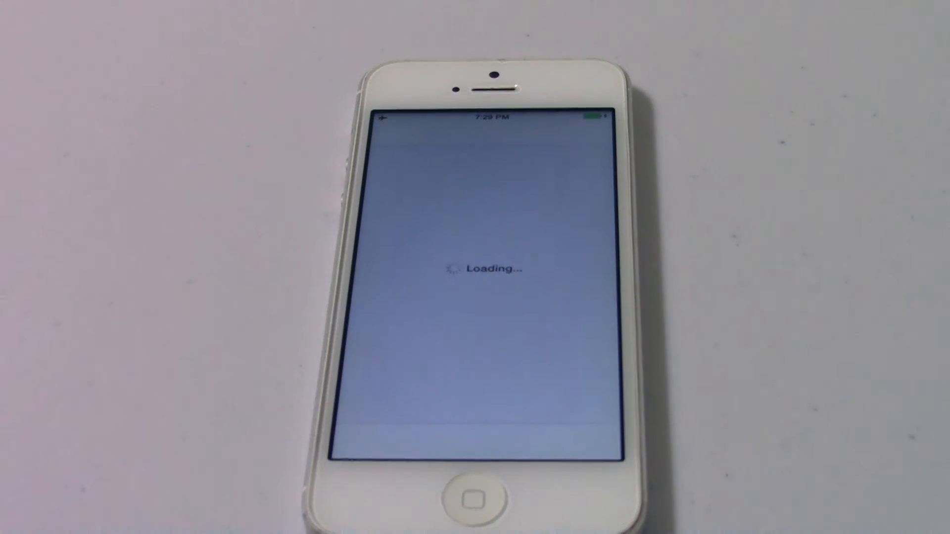